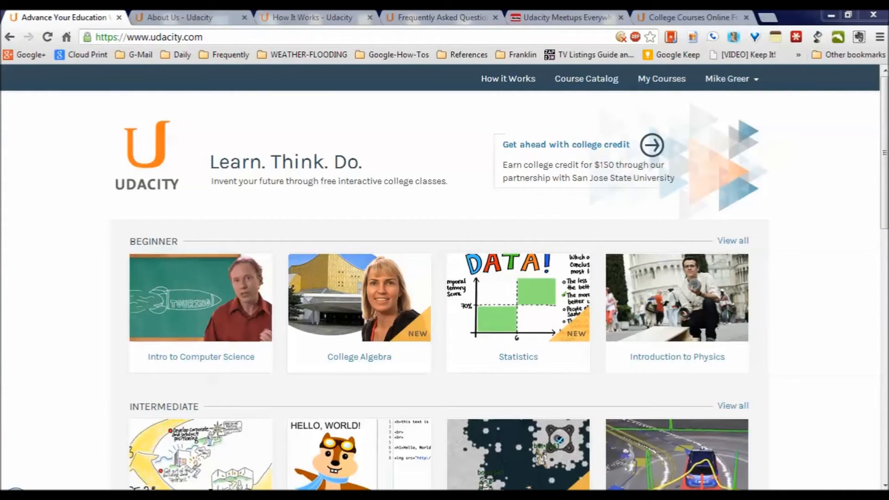
Step: Bring up About Us and scroll past Our Story to the co-founders' Leadership Team bios
click(179, 18)
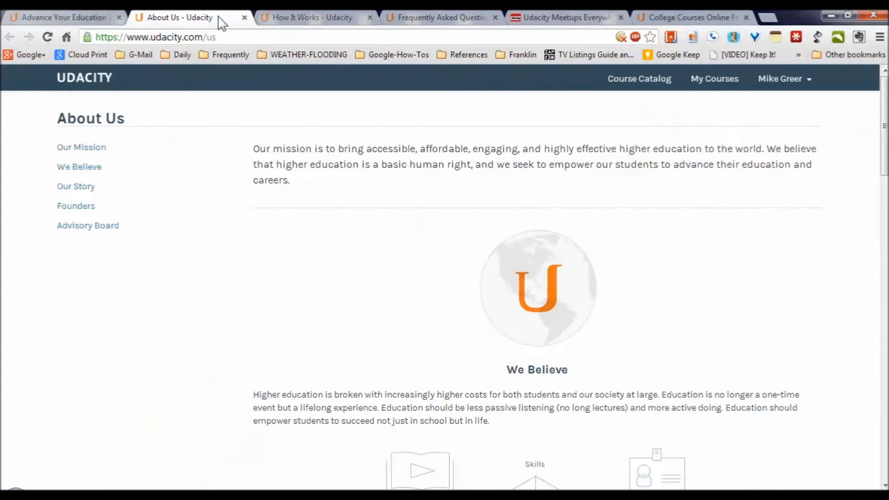
mouse_move(861, 244)
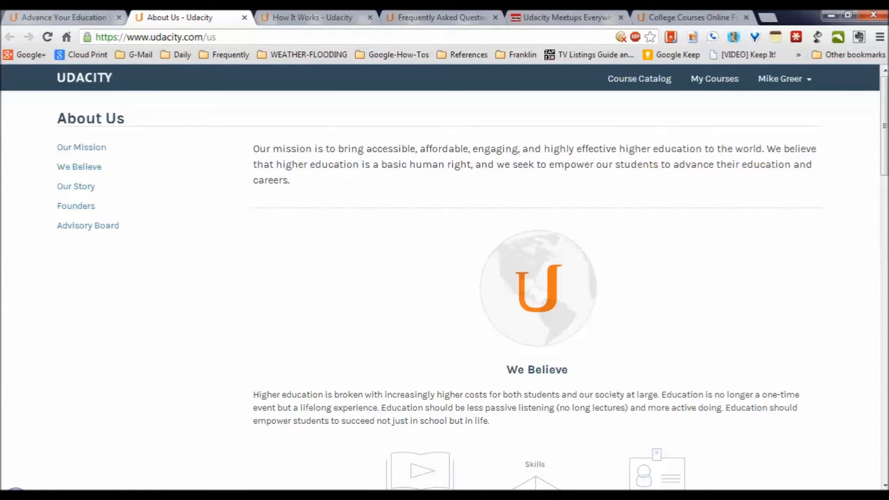
scroll(down, 3)
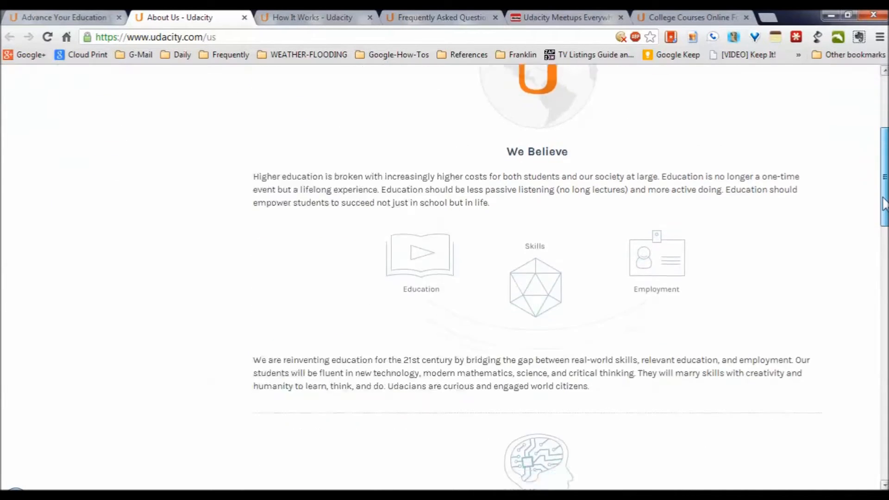
scroll(down, 3)
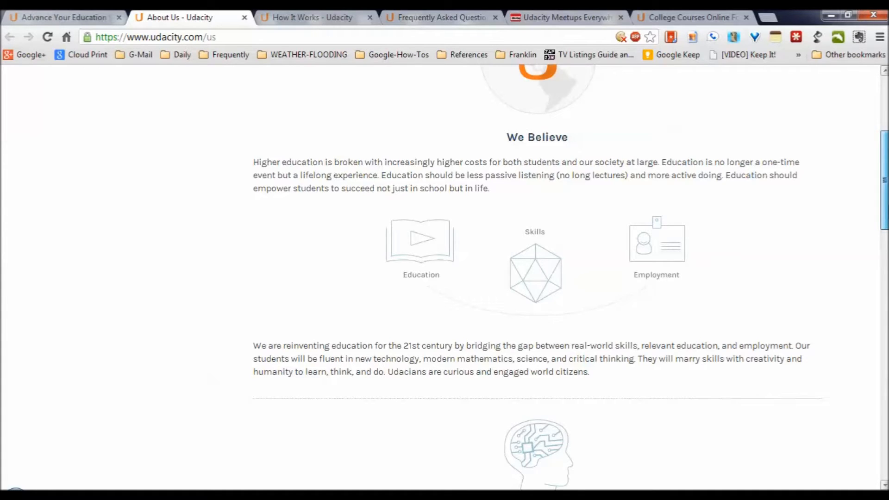
scroll(down, 3)
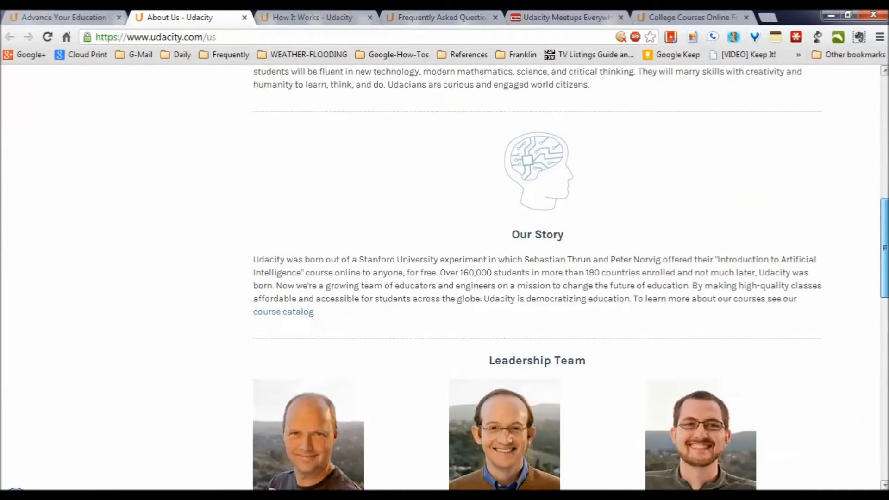
scroll(down, 3)
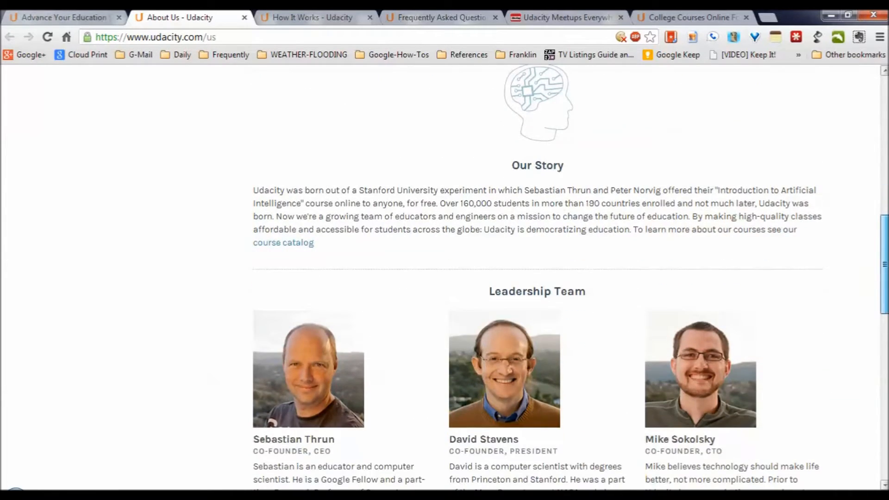
scroll(down, 3)
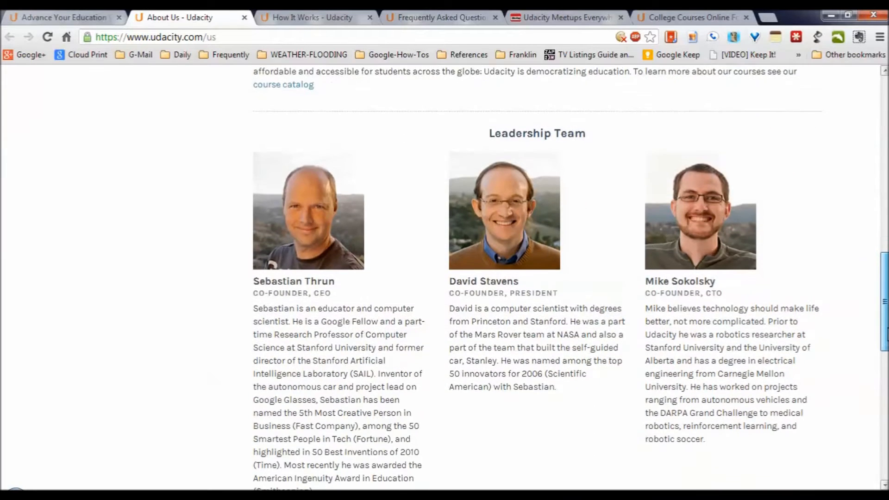
scroll(down, 3)
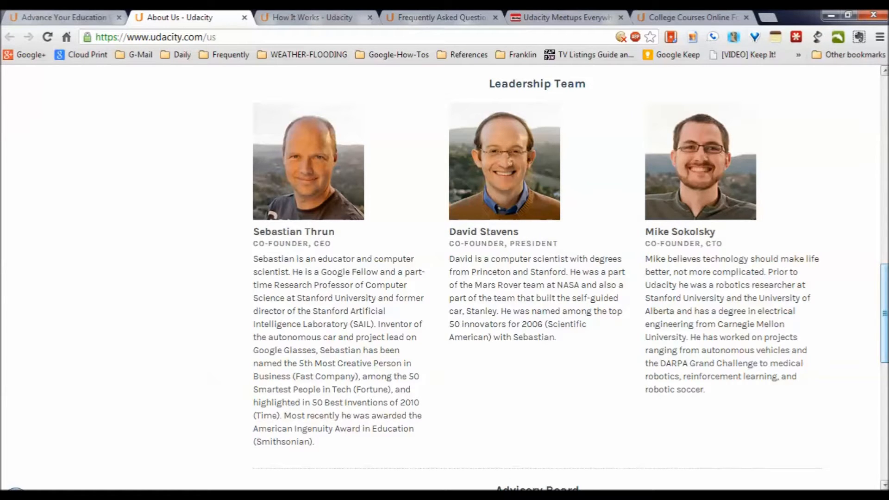
Step: Read the About Us Advisory Board bios, then switch to the How It Works page
scroll(down, 3)
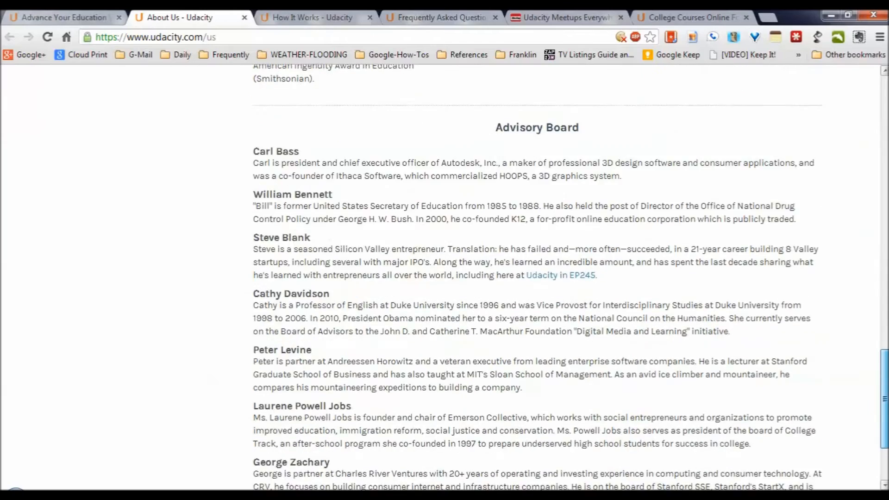
scroll(down, 3)
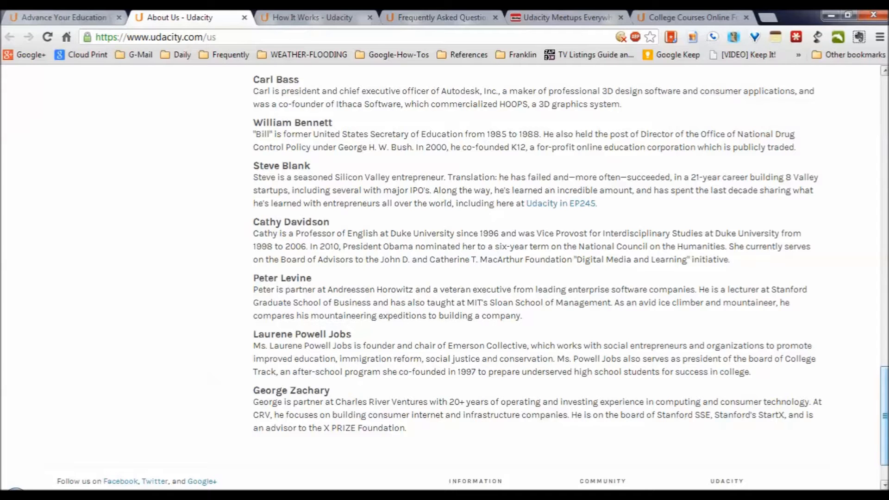
click(309, 18)
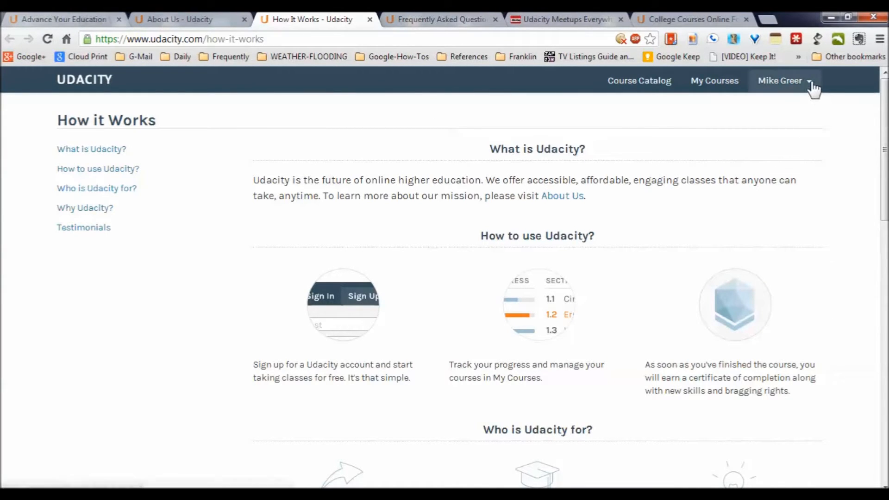
click(780, 81)
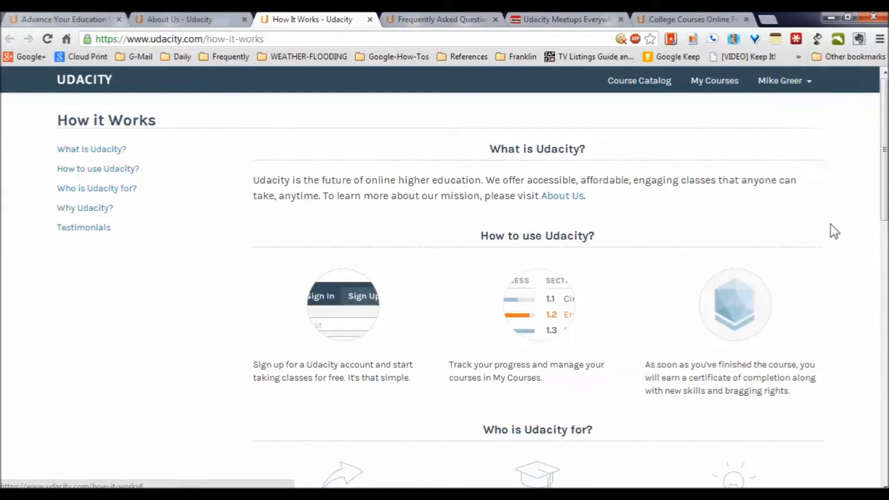
mouse_move(417, 351)
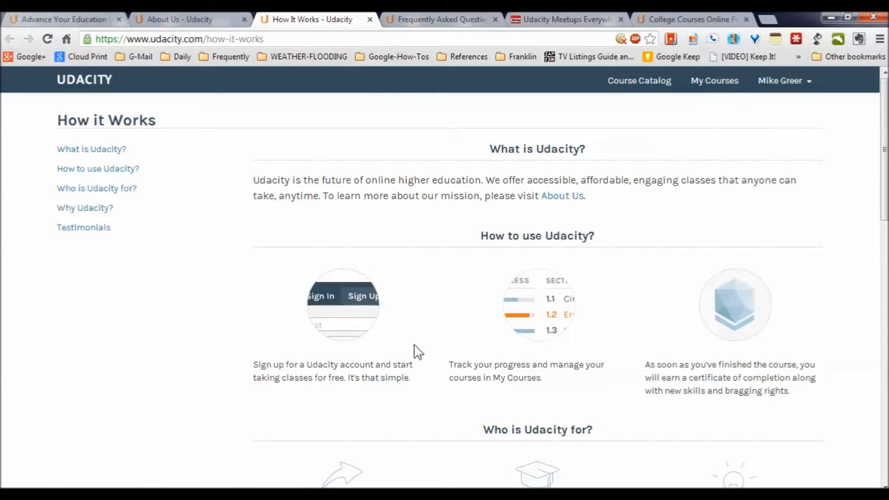
mouse_move(436, 354)
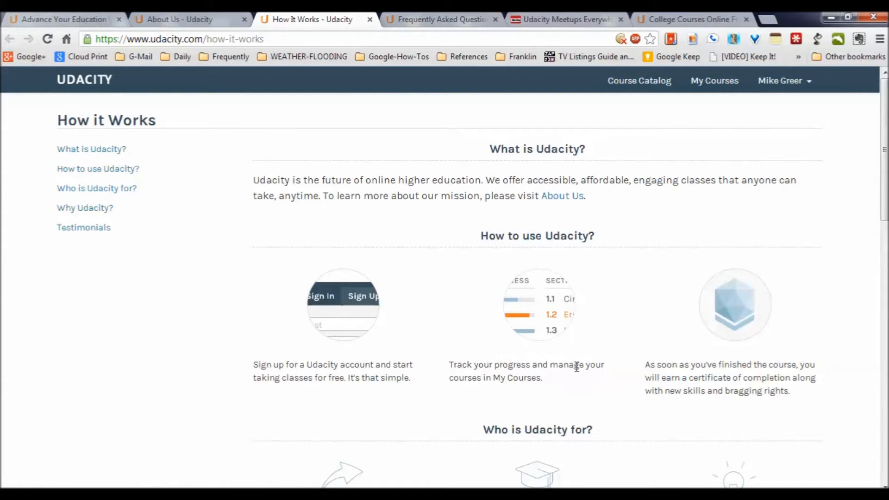
scroll(down, 3)
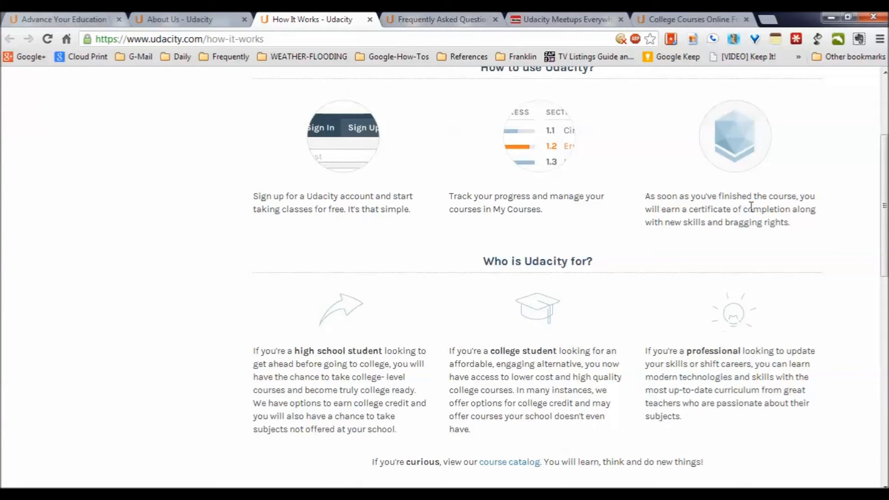
scroll(down, 3)
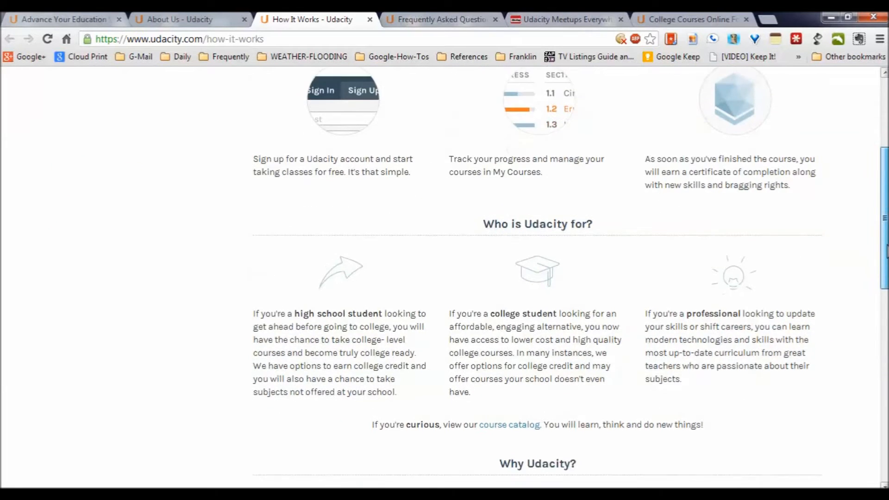
scroll(down, 3)
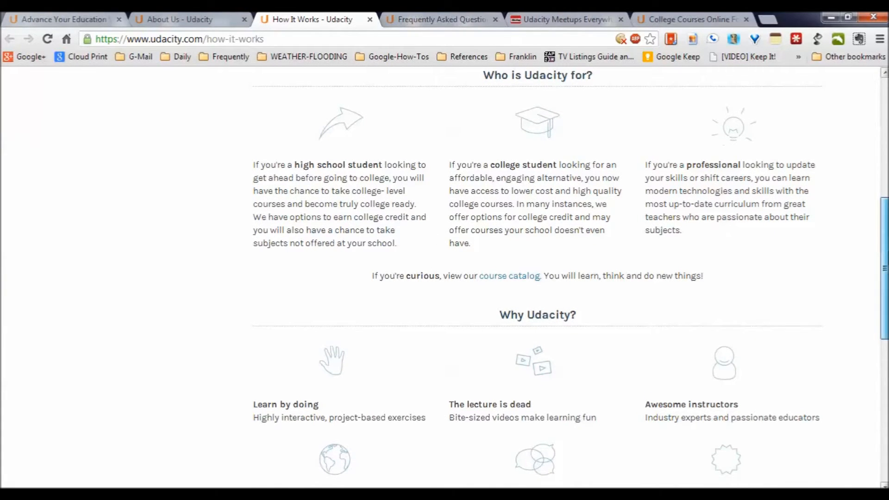
scroll(down, 3)
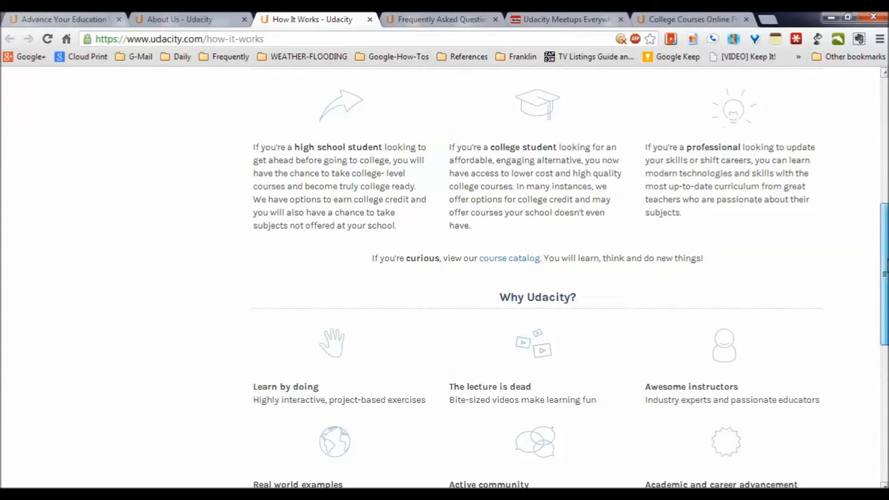
scroll(down, 3)
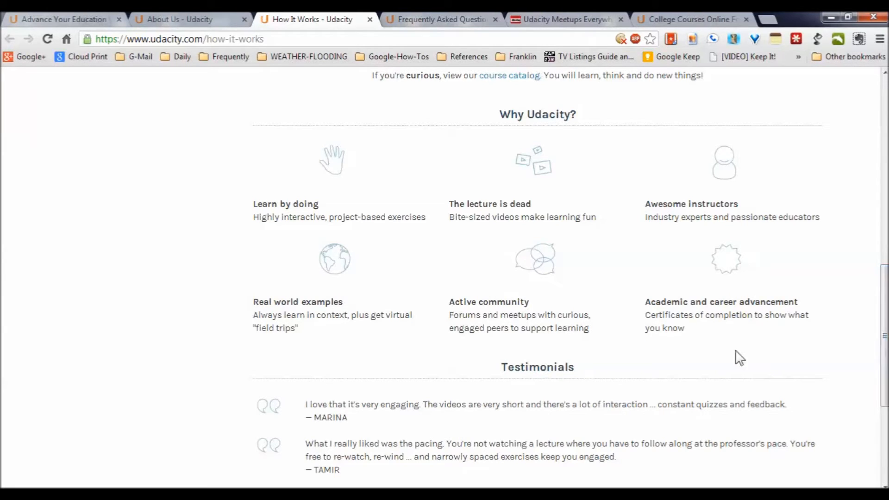
mouse_move(624, 357)
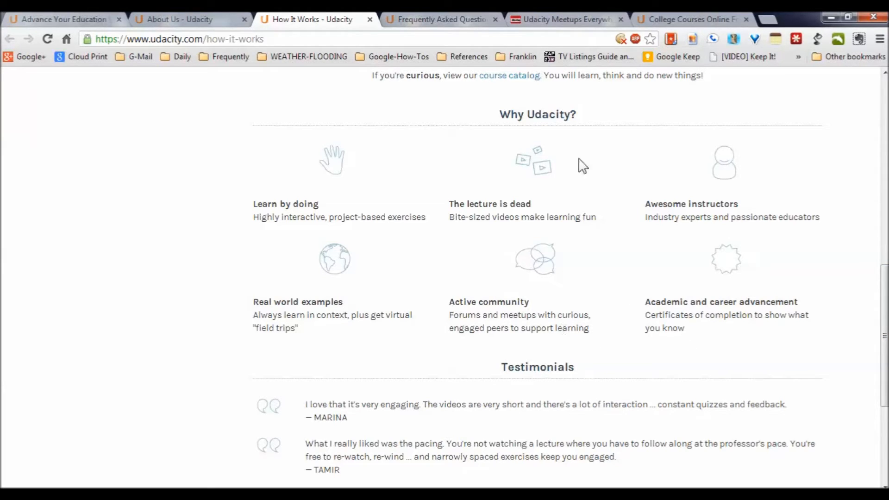
Step: Browse Meetup's 543 Udacity communities, then switch to the SJSU Plus college credit page
click(561, 19)
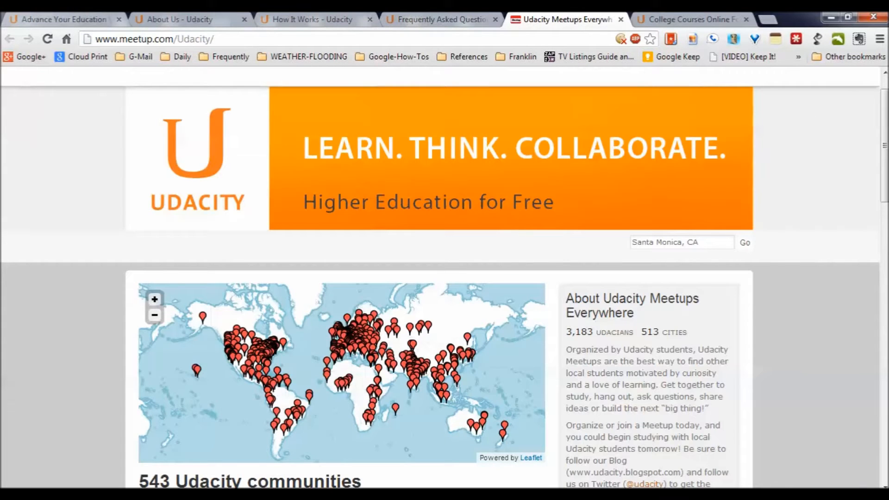
scroll(down, 3)
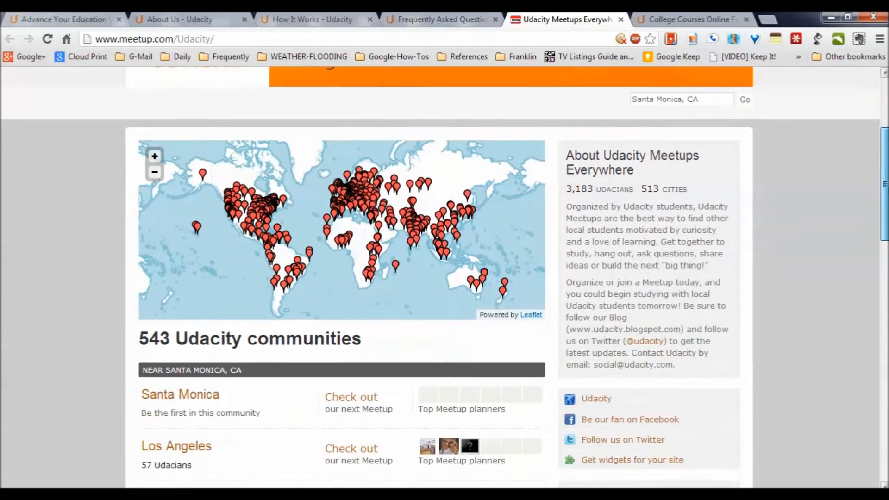
scroll(down, 3)
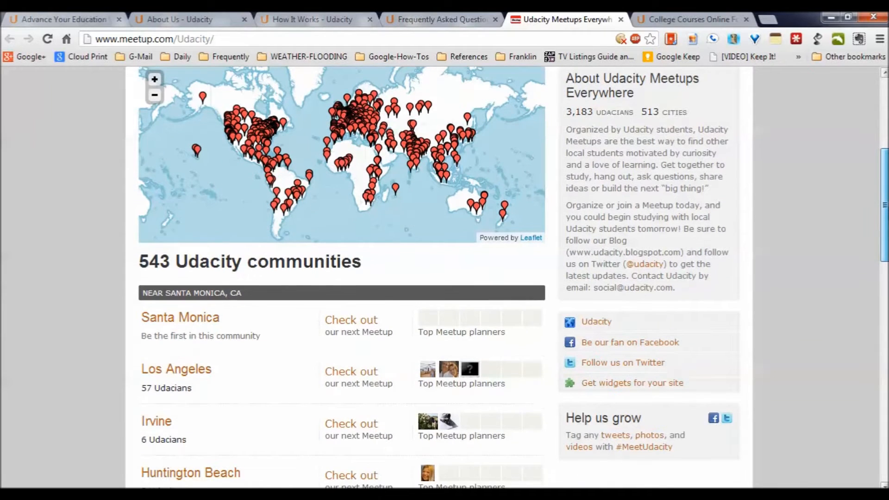
scroll(down, 3)
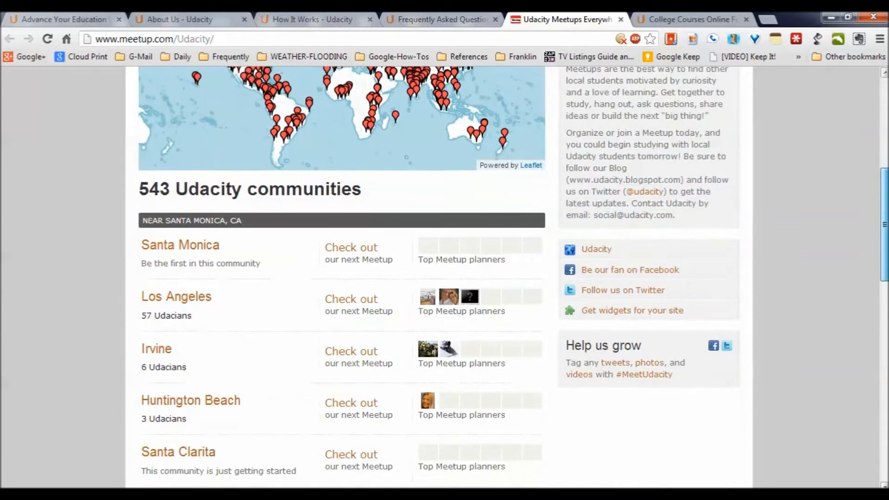
scroll(down, 3)
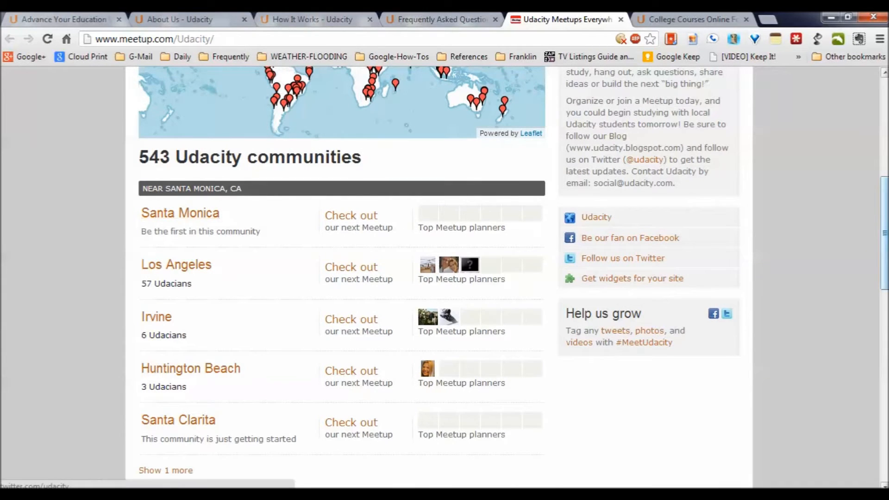
scroll(down, 3)
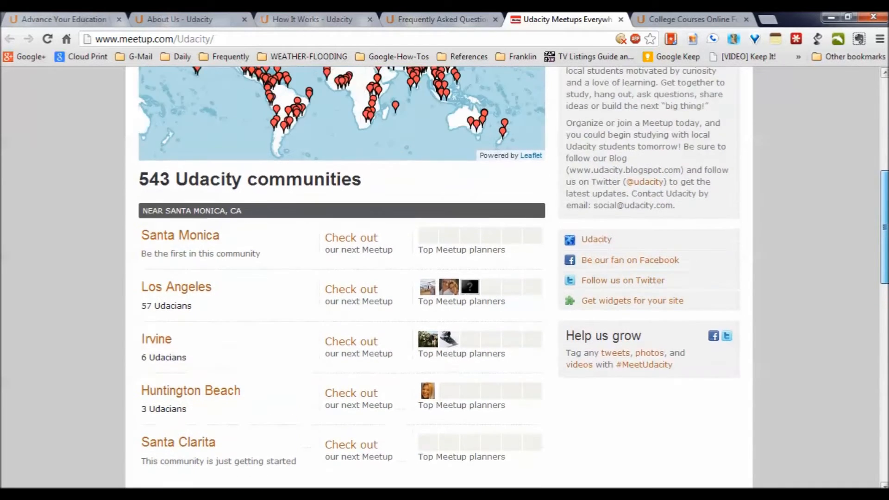
scroll(down, 3)
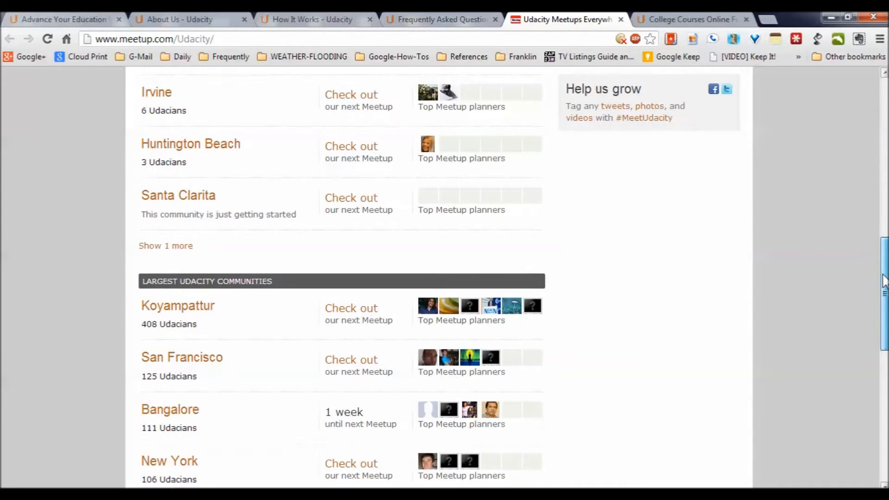
scroll(down, 3)
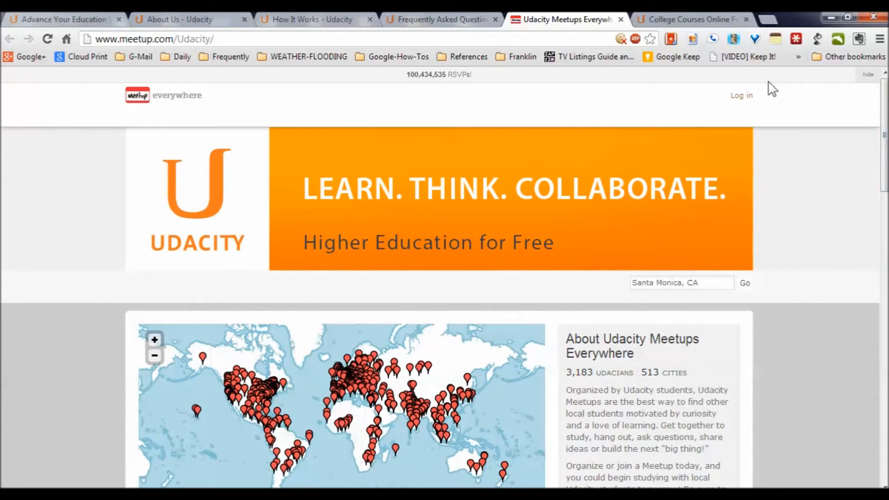
click(687, 19)
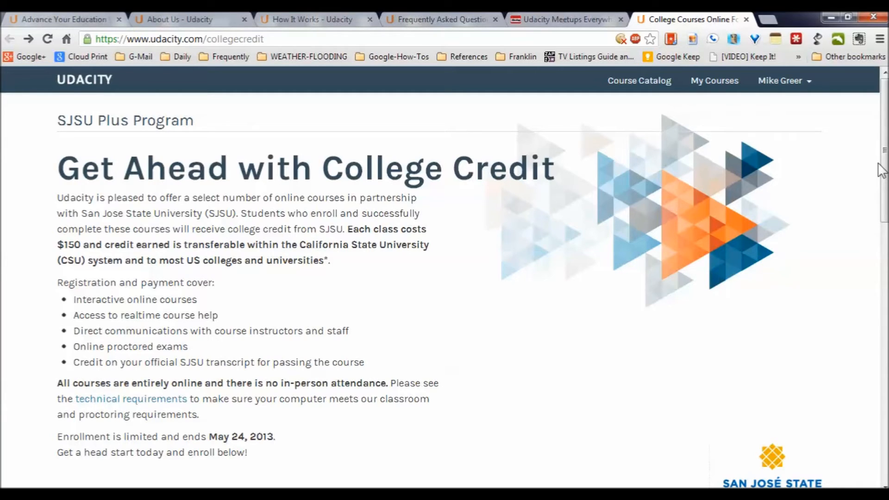
scroll(down, 3)
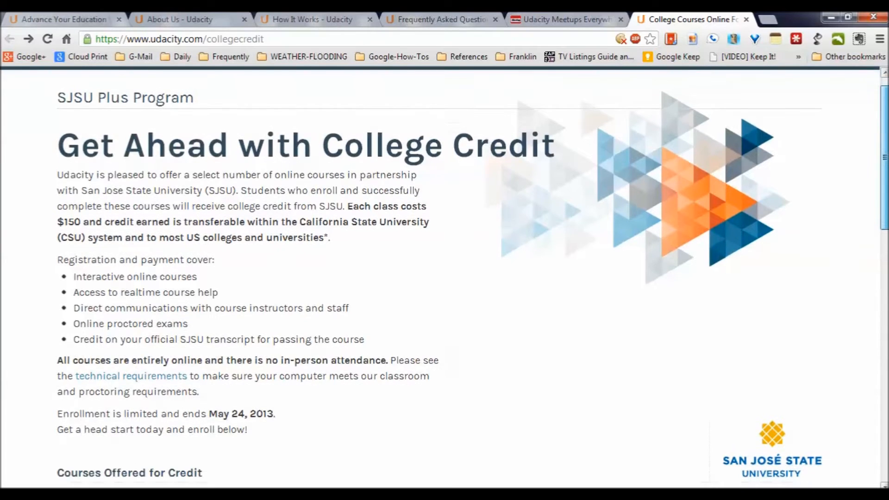
scroll(down, 3)
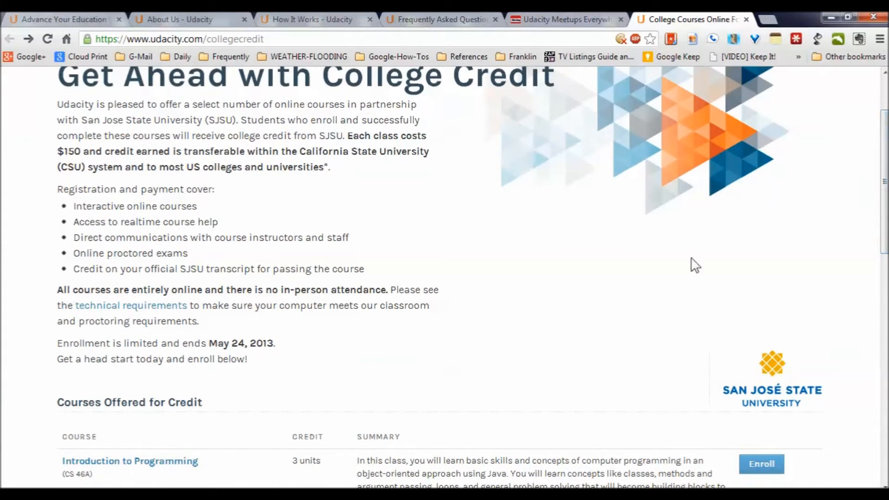
scroll(down, 3)
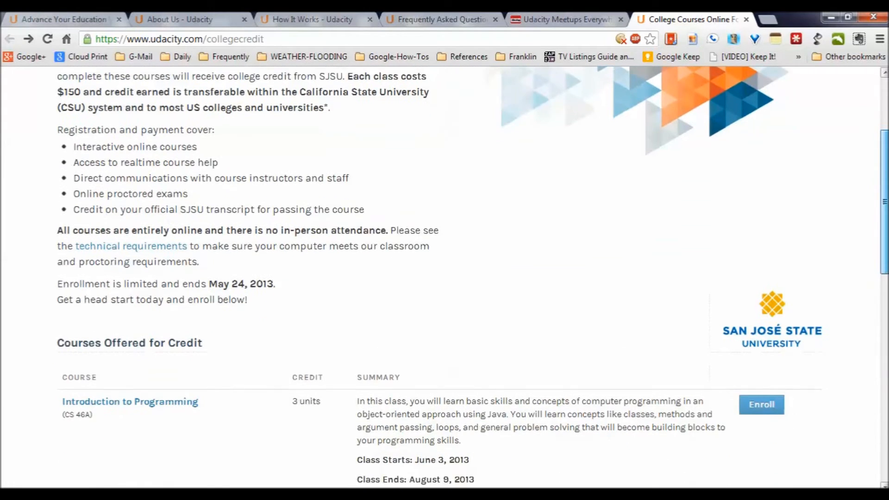
scroll(down, 3)
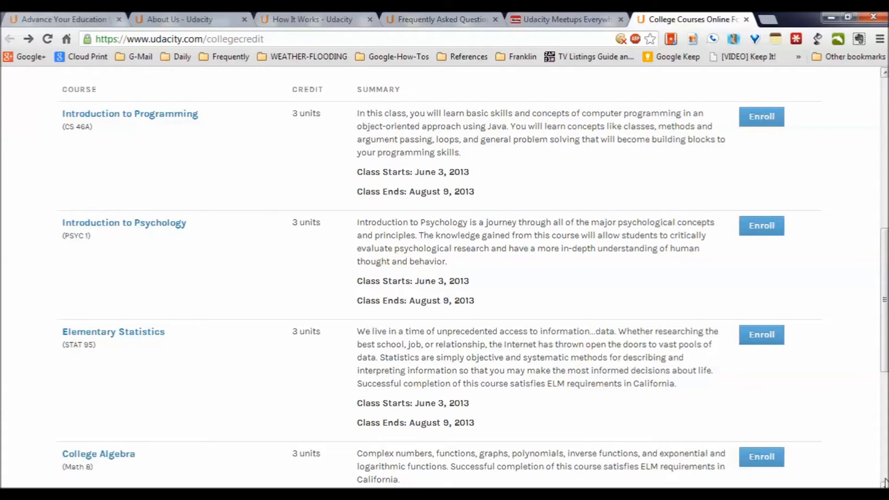
scroll(down, 3)
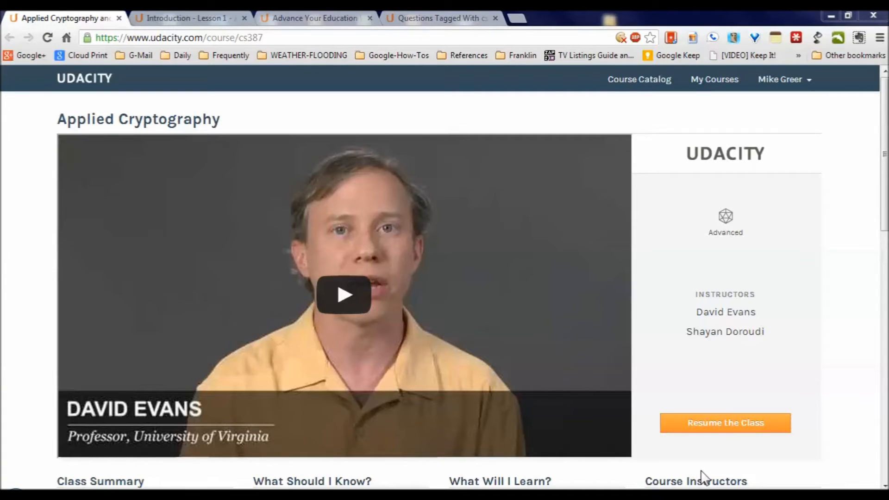
mouse_move(790, 442)
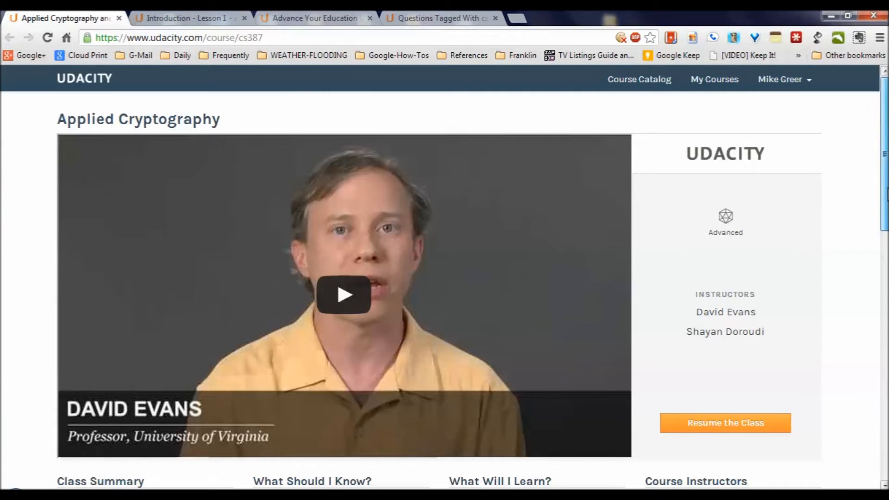
mouse_move(882, 169)
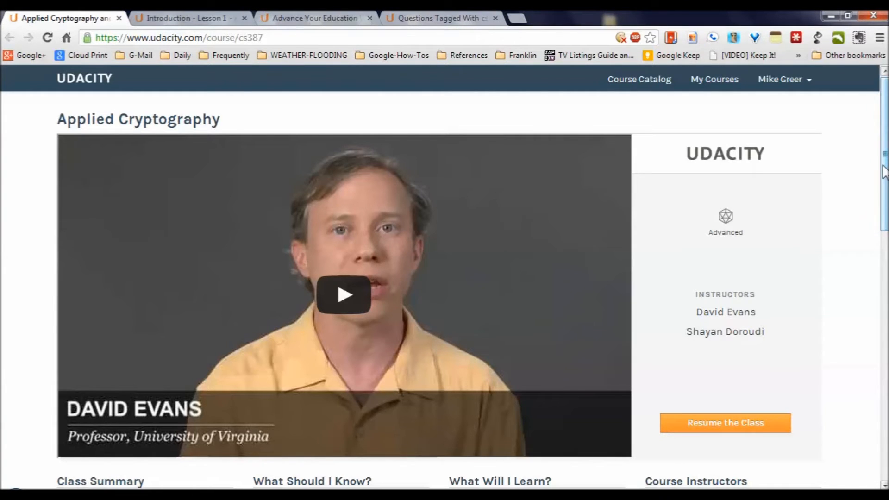
scroll(down, 3)
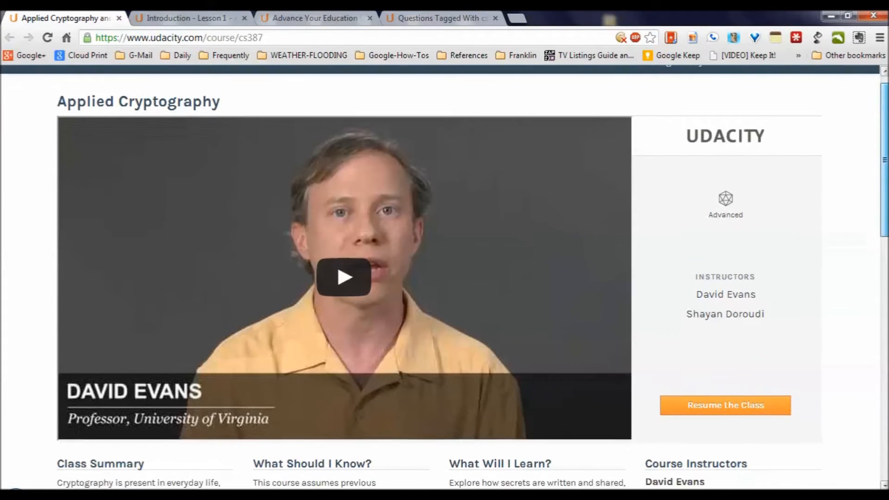
scroll(down, 3)
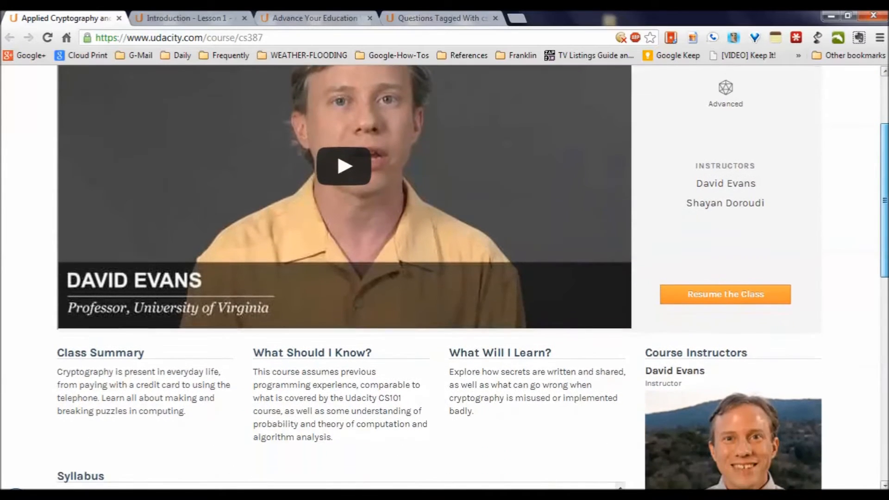
scroll(down, 3)
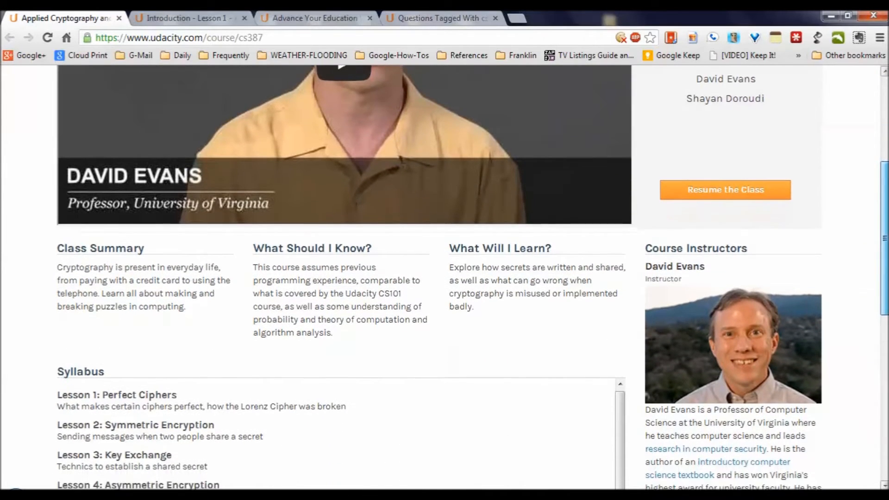
scroll(down, 3)
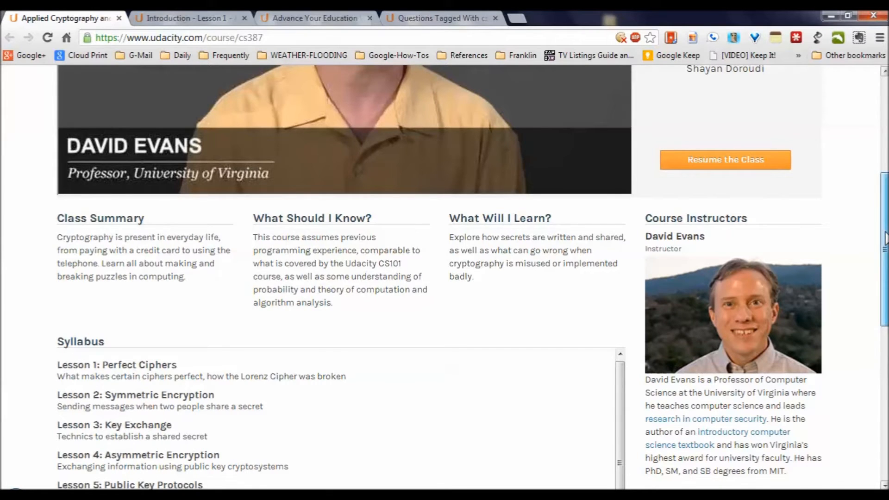
scroll(down, 3)
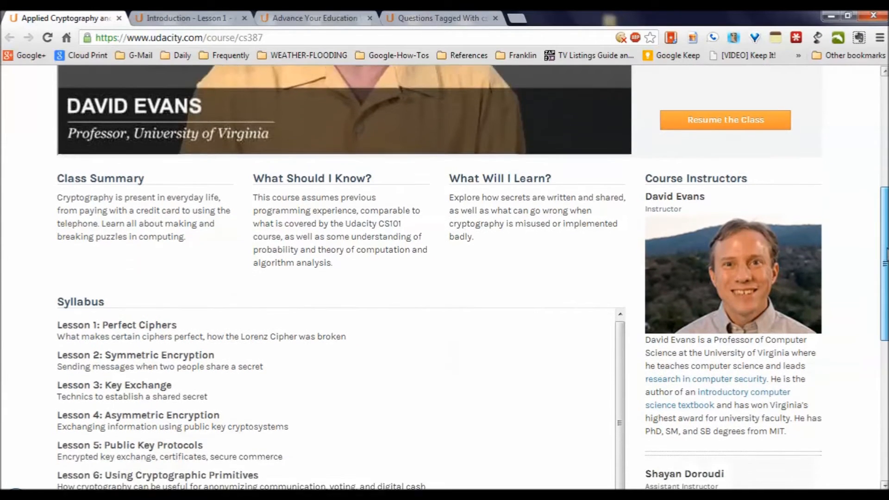
scroll(down, 3)
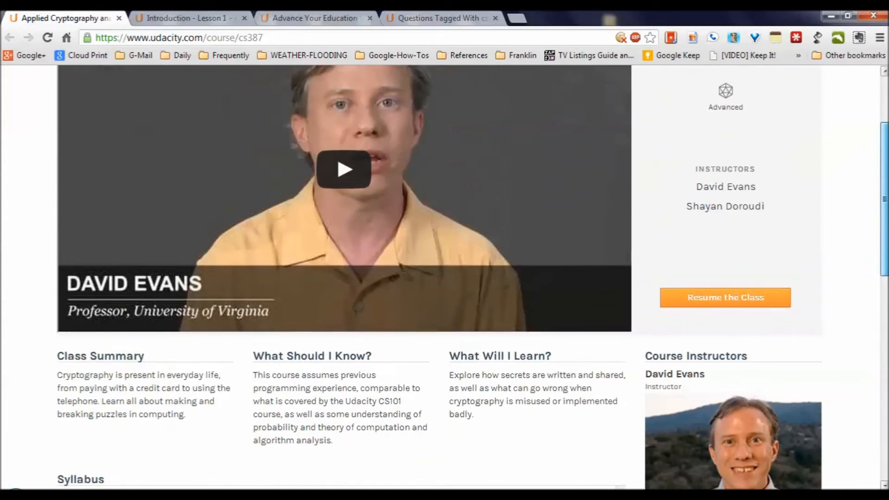
scroll(up, 3)
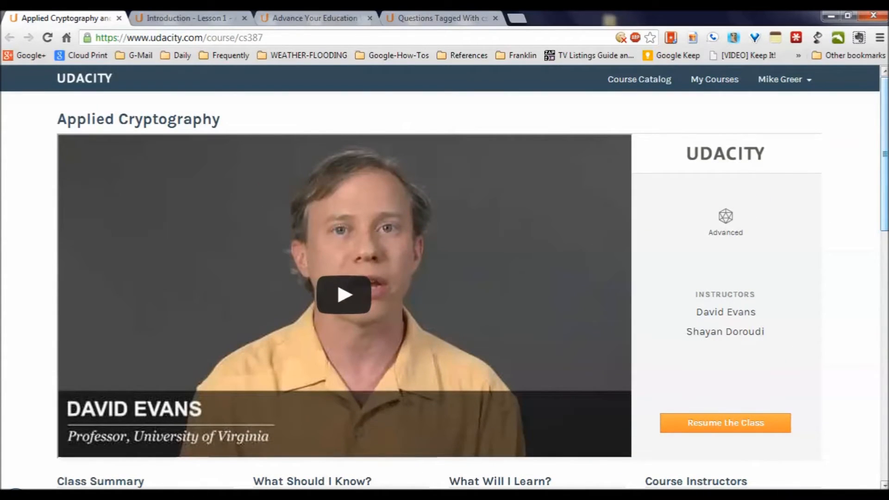
Step: Open the Applied Cryptography Lesson 1 Introduction video and scroll through its lesson viewer
click(724, 422)
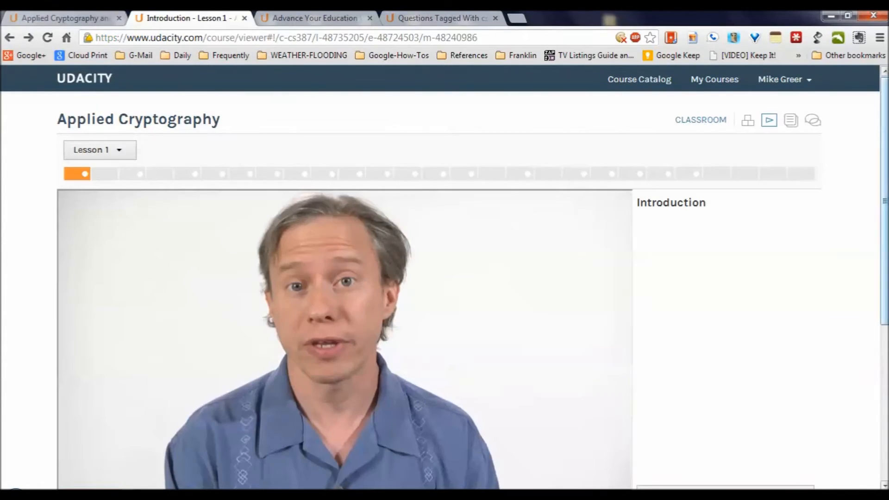
mouse_move(809, 166)
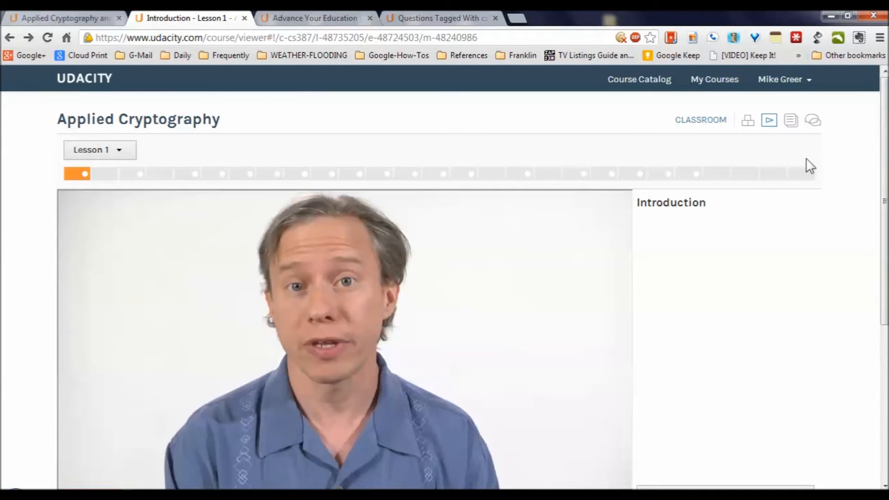
mouse_move(769, 120)
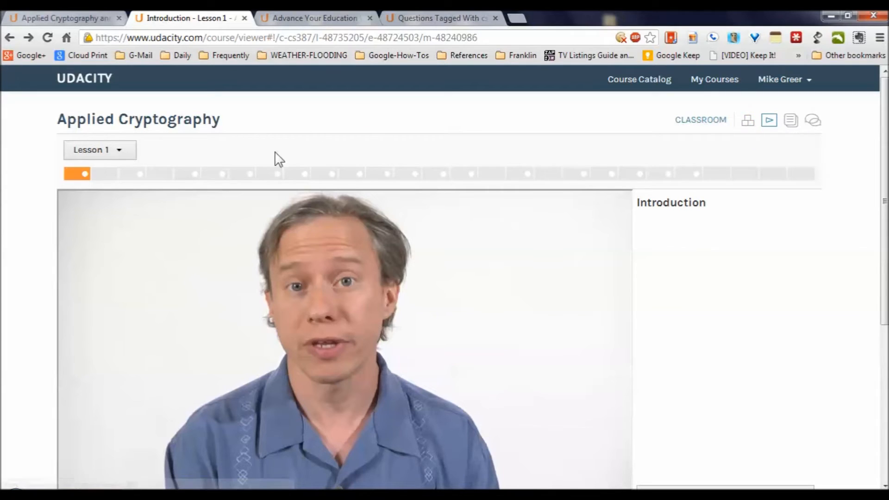
mouse_move(138, 174)
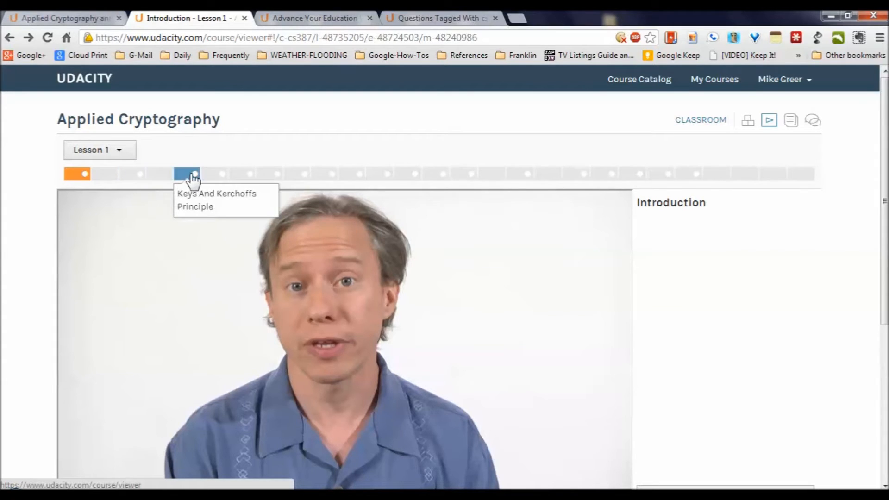
mouse_move(243, 173)
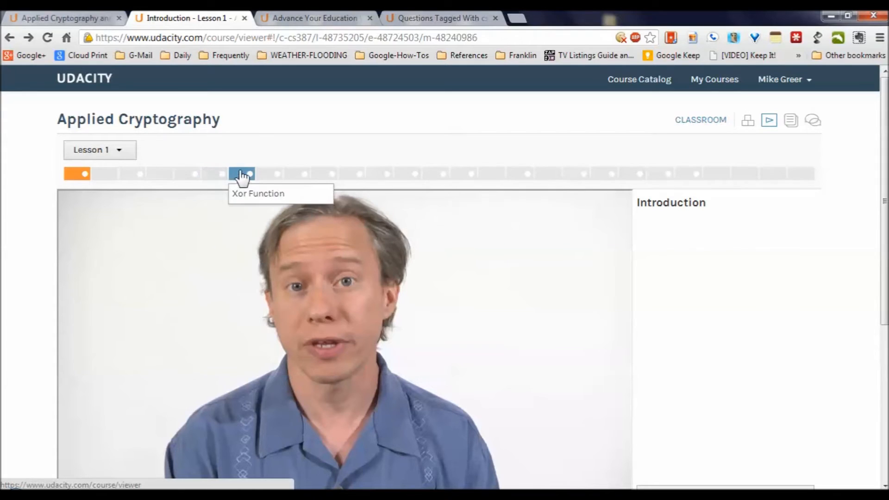
mouse_move(300, 174)
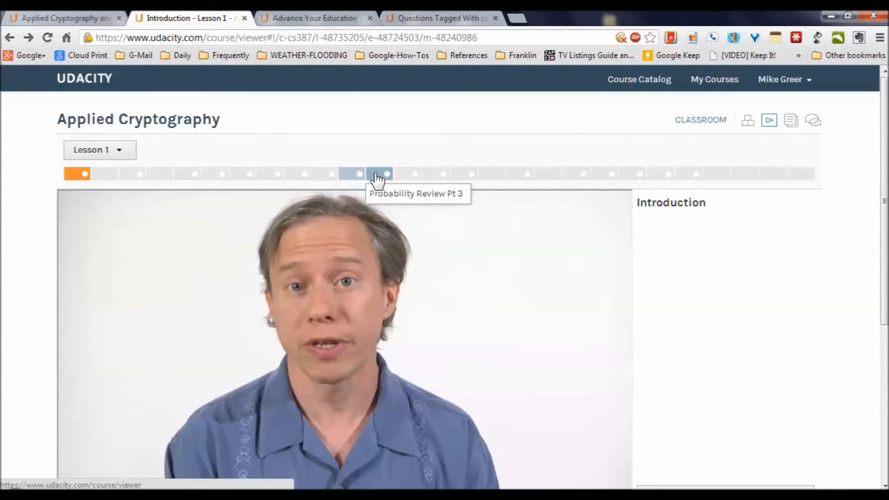
mouse_move(434, 174)
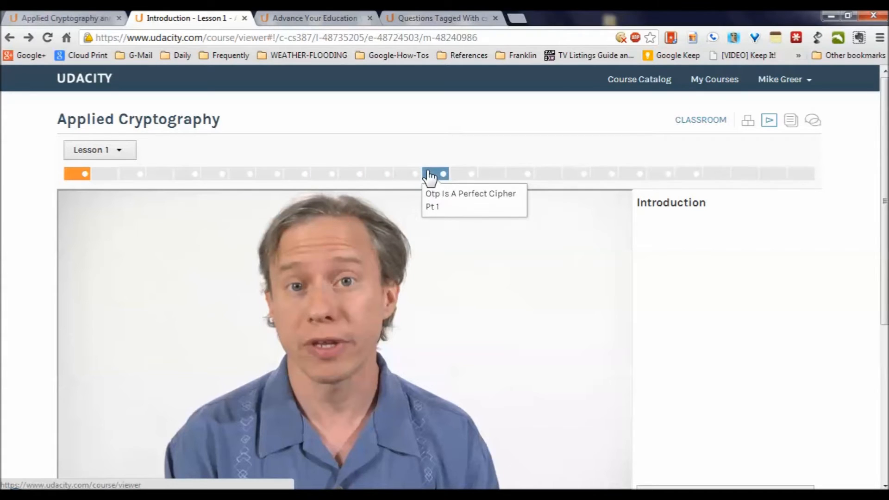
mouse_move(486, 174)
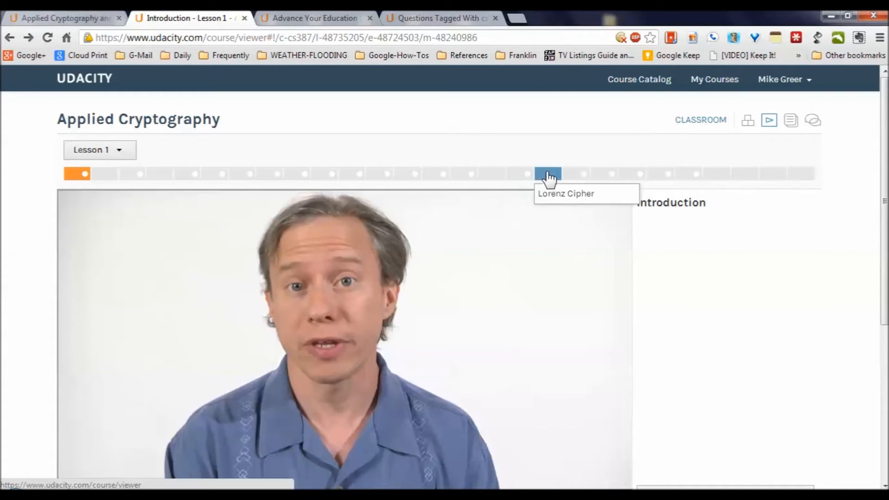
mouse_move(604, 174)
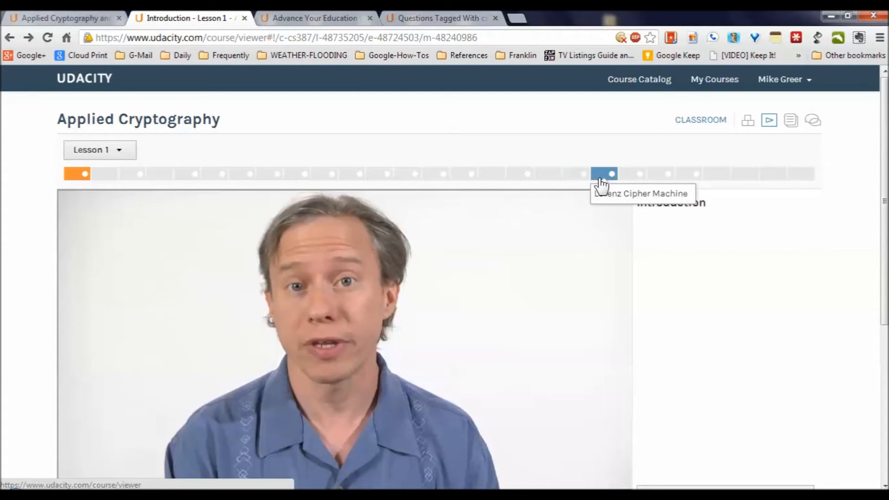
mouse_move(544, 174)
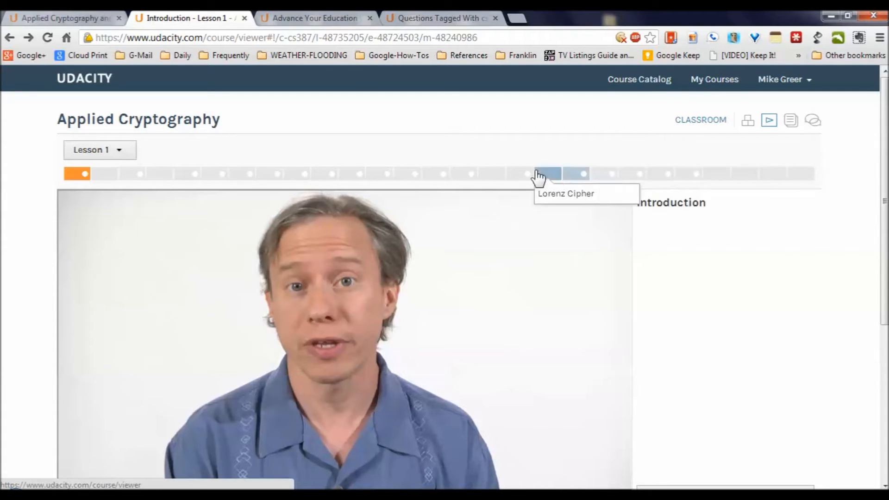
mouse_move(881, 232)
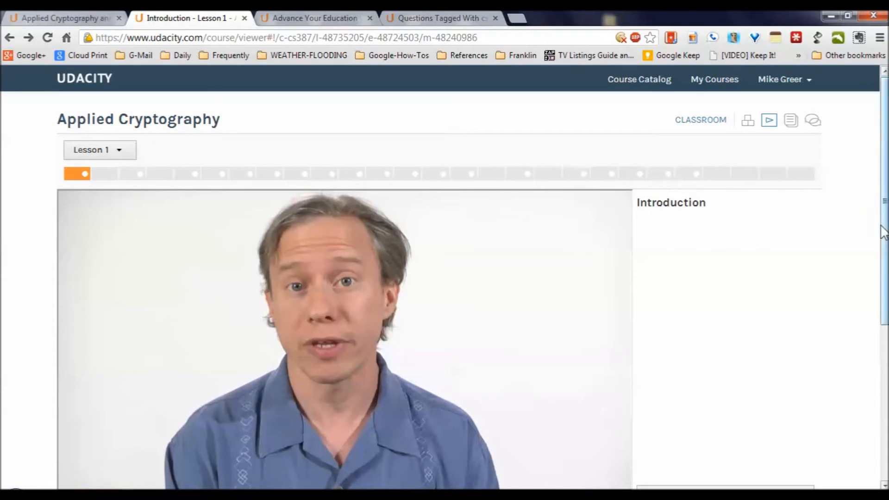
scroll(down, 3)
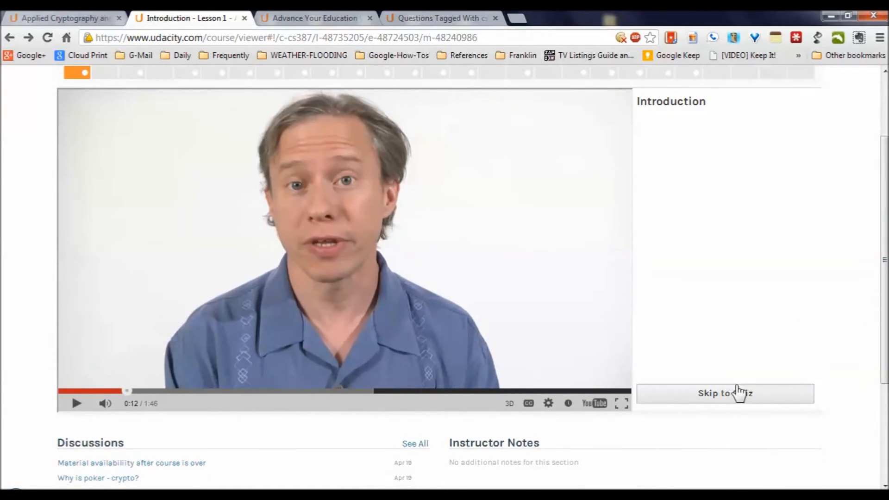
mouse_move(595, 403)
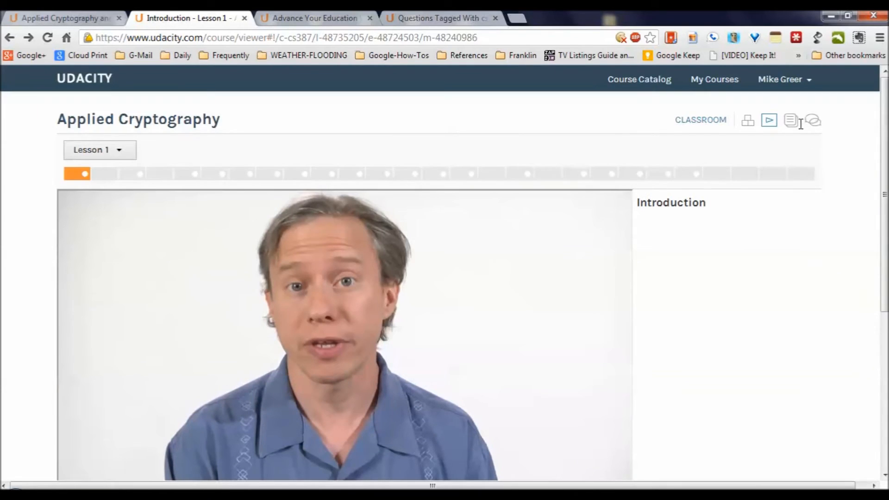
Step: Open and scroll the CS387 wiki with Lessons 1–7 notes and downloads, then choose Forum
click(790, 120)
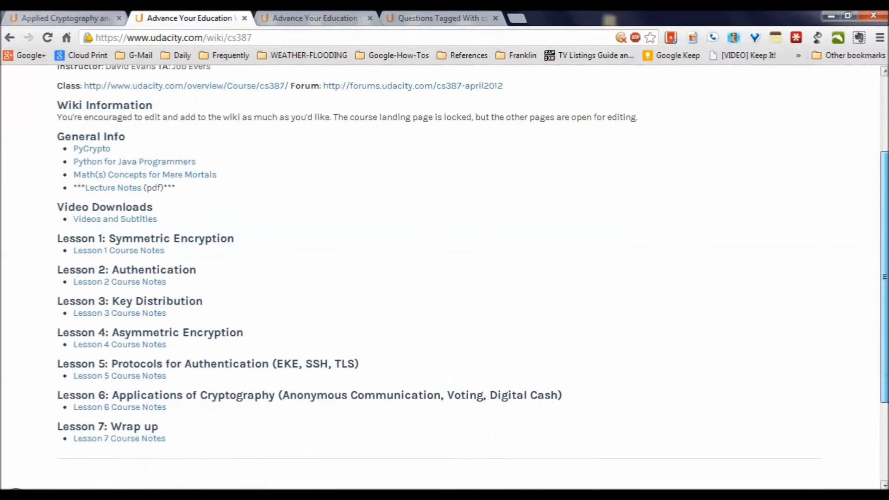
scroll(down, 3)
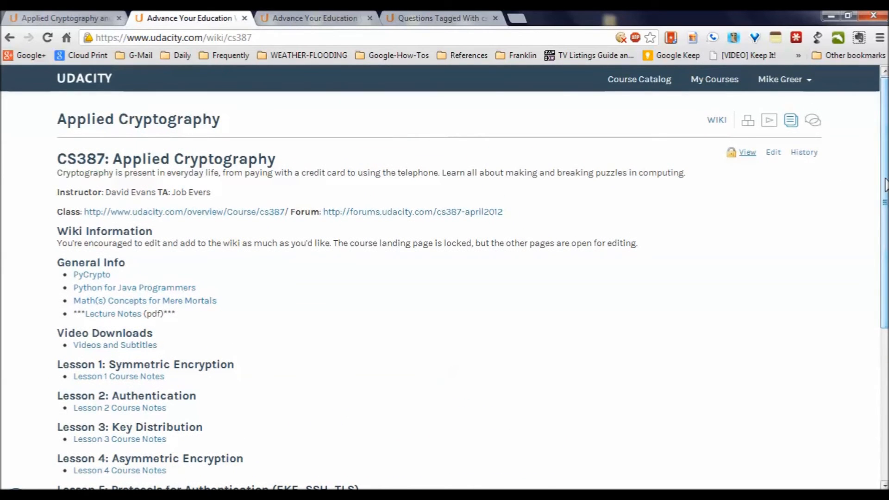
click(812, 119)
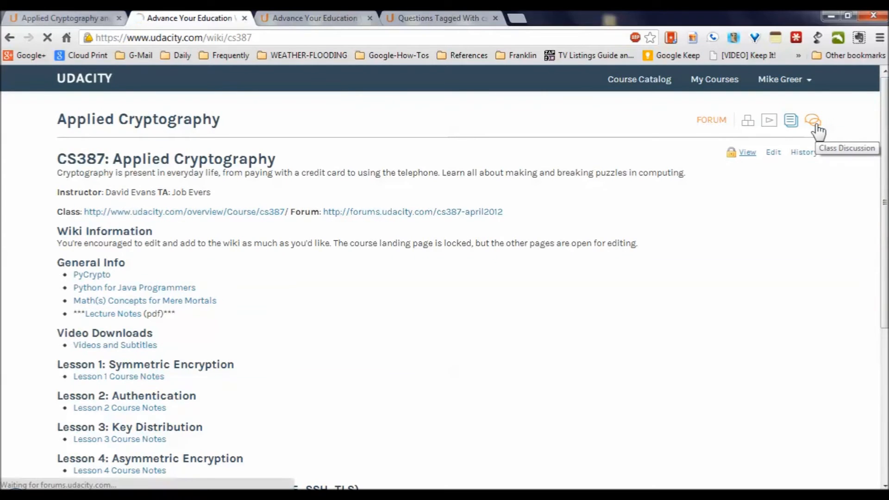
Step: Scroll through the cs387-tagged forum questions, then return to the course overview
click(790, 120)
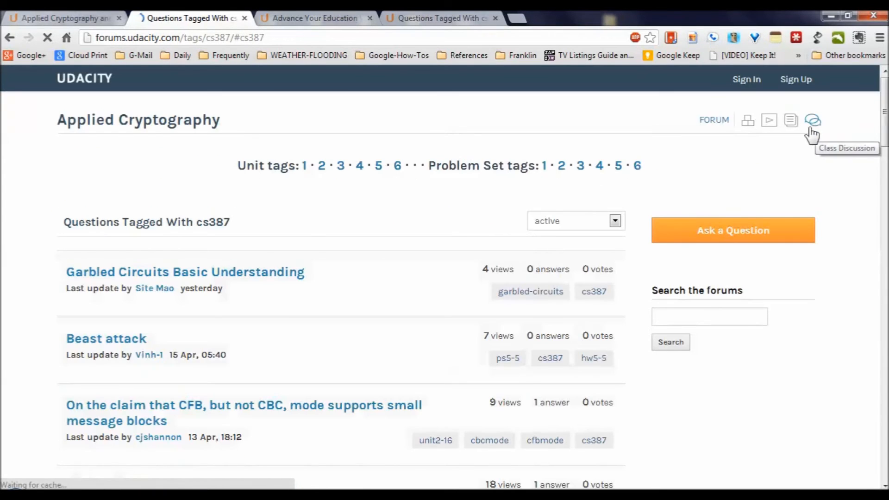
scroll(down, 3)
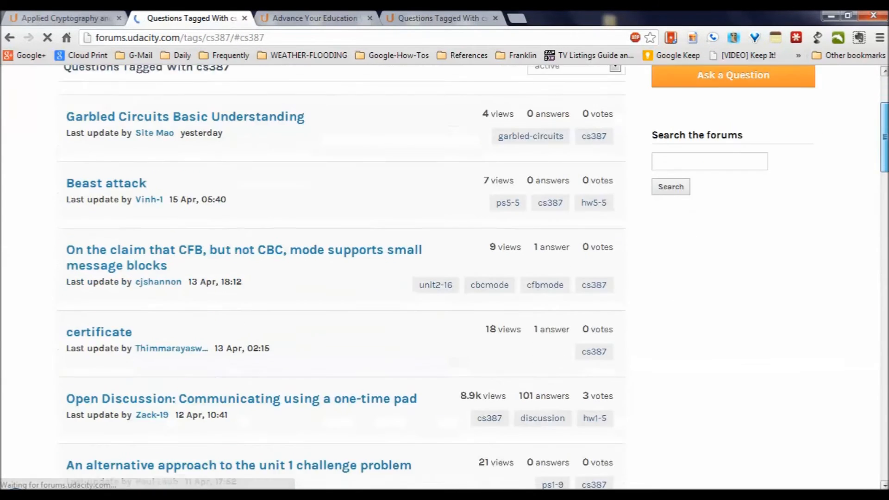
scroll(down, 3)
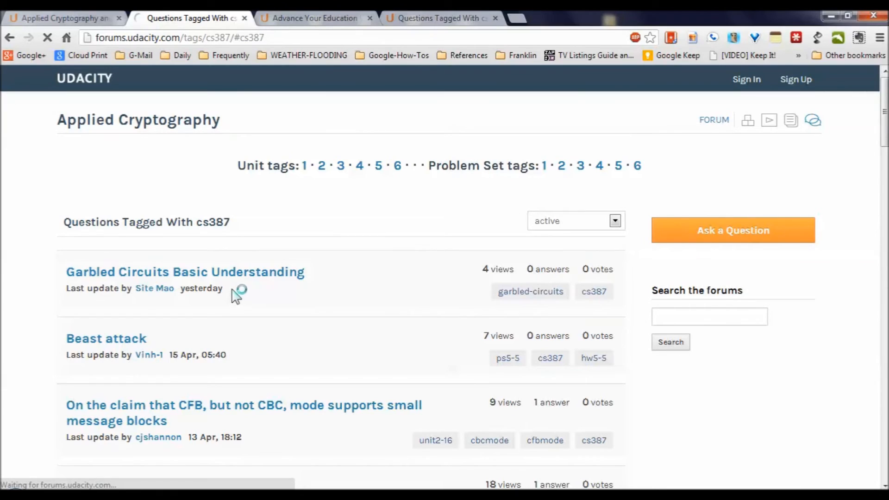
mouse_move(236, 296)
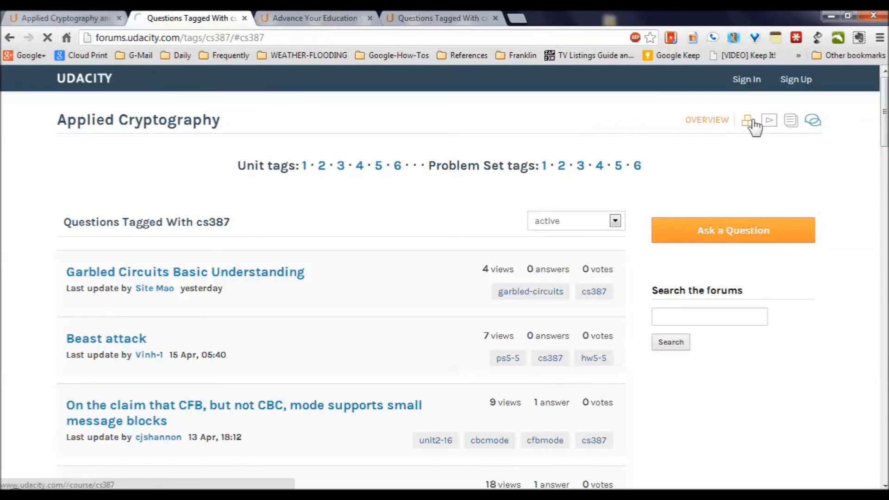
click(748, 121)
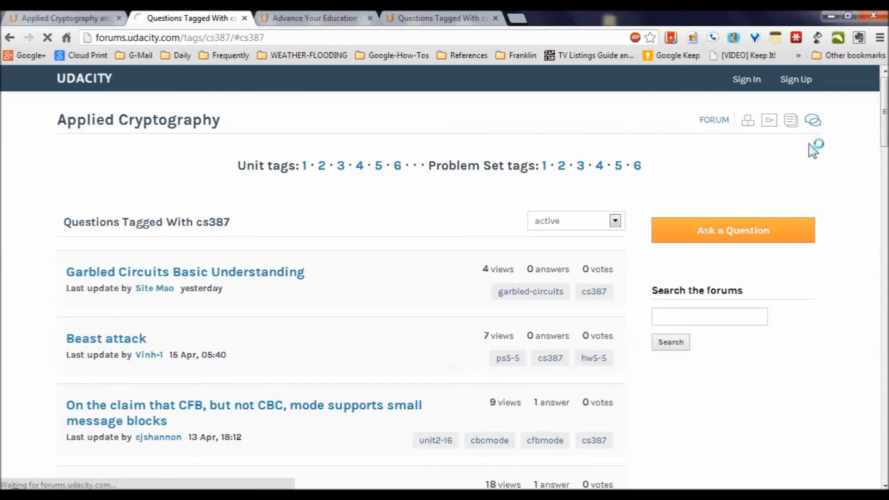
mouse_move(848, 318)
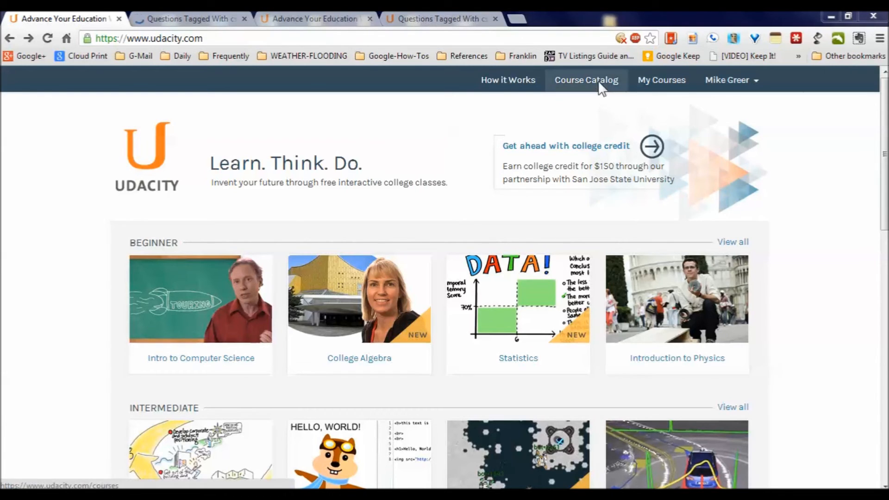
click(585, 79)
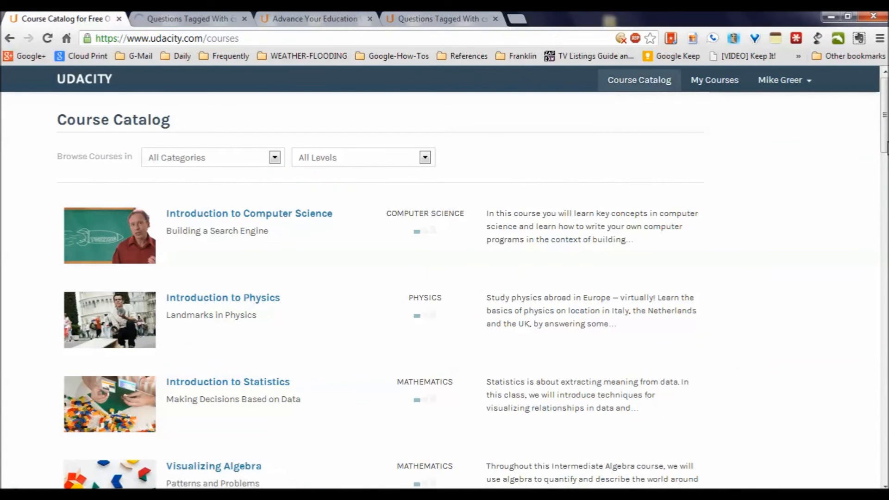
scroll(down, 3)
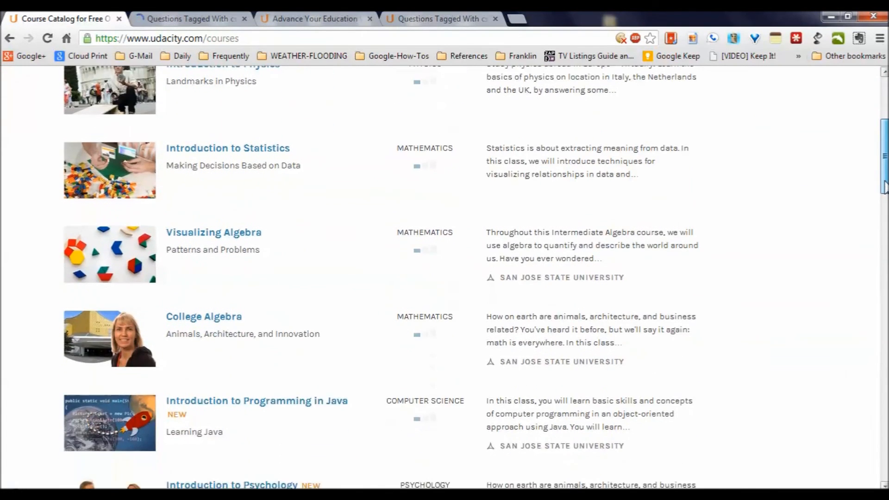
scroll(down, 3)
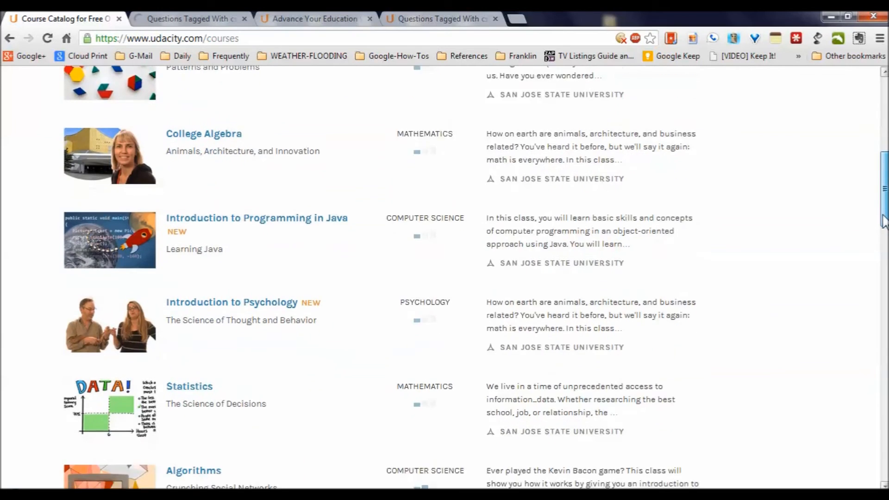
scroll(down, 3)
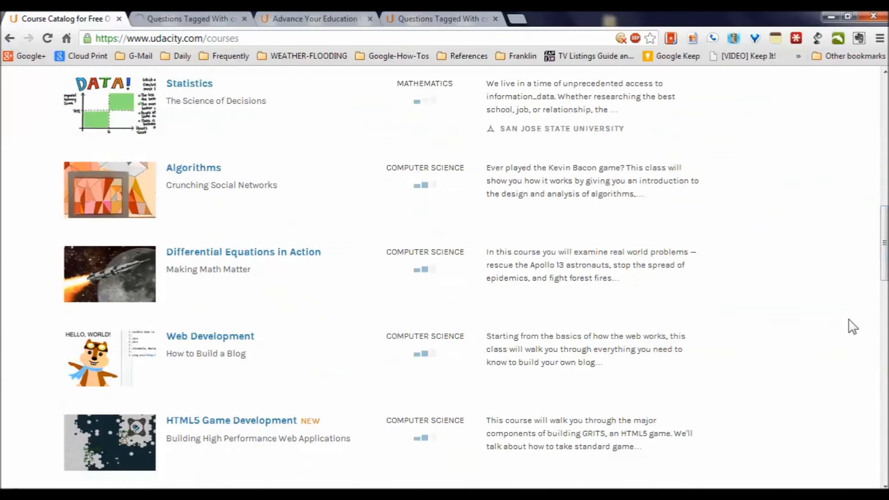
scroll(down, 3)
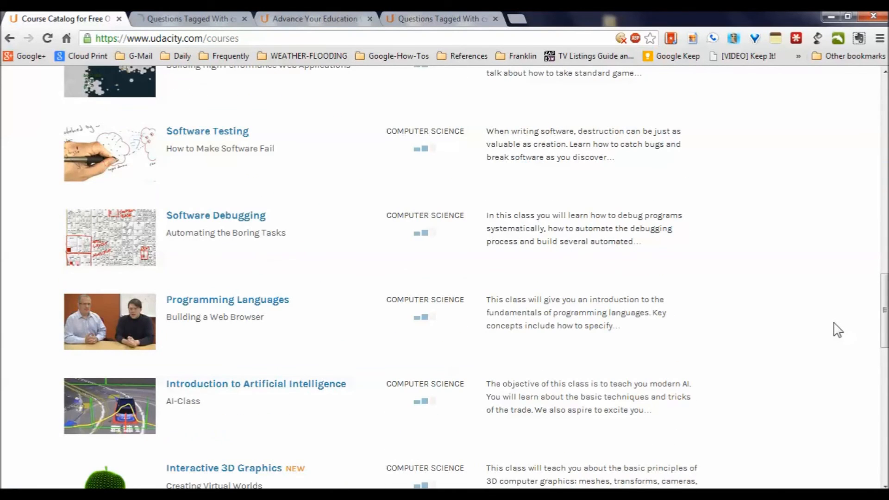
scroll(up, 3)
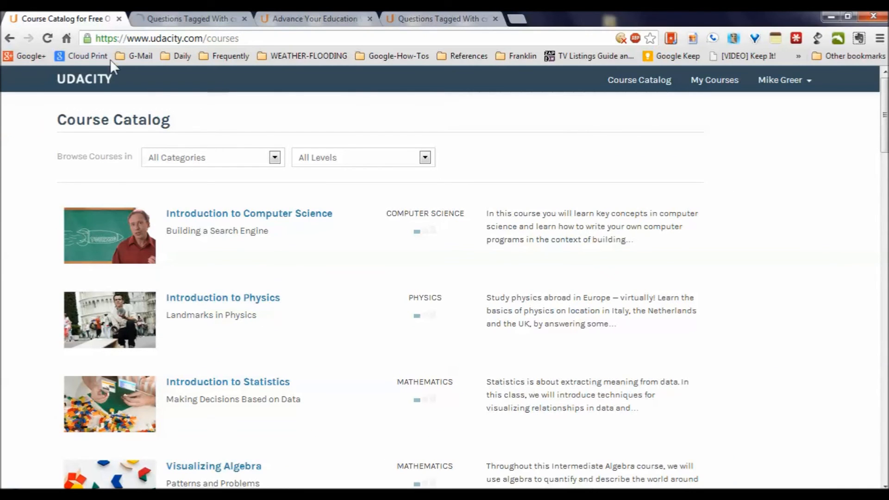
click(84, 79)
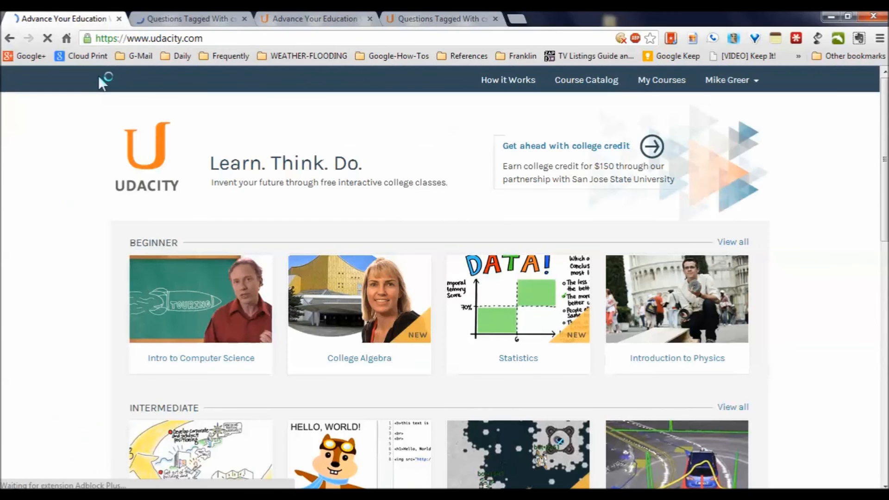